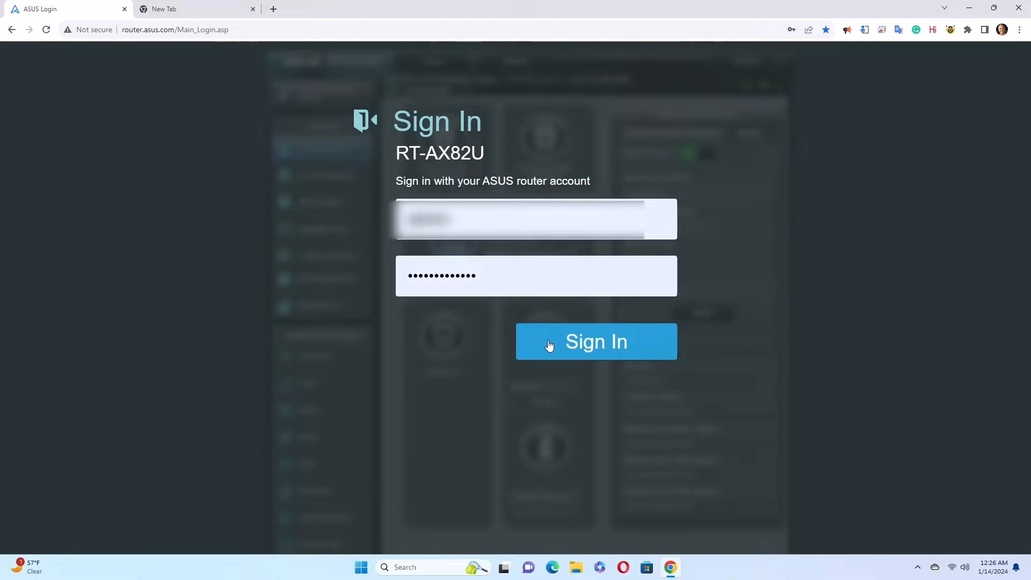
# Sign in to the RT-AX82U admin interface to reach the Network Map.
pyautogui.click(596, 342)
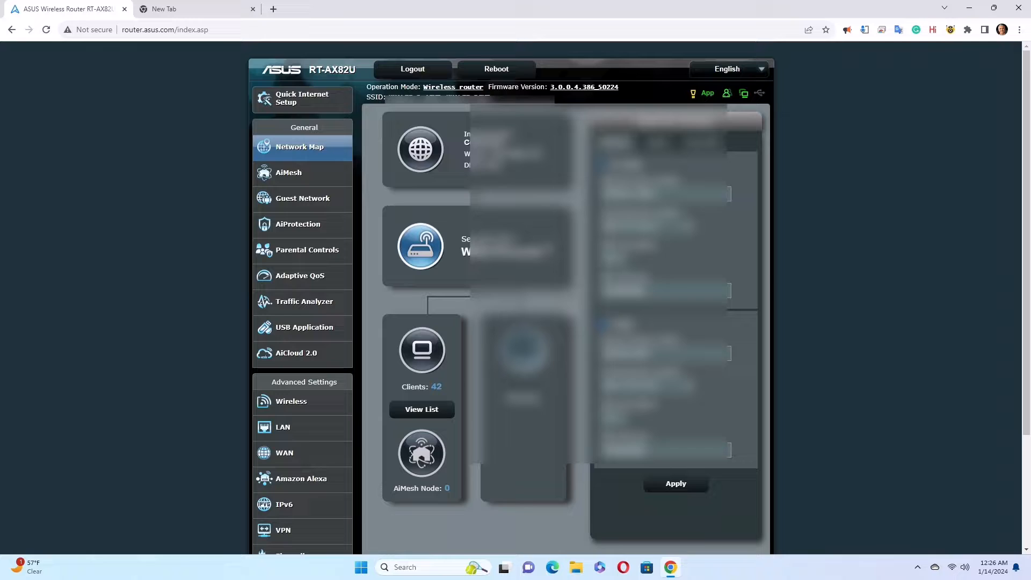
pyautogui.moveTo(585, 87)
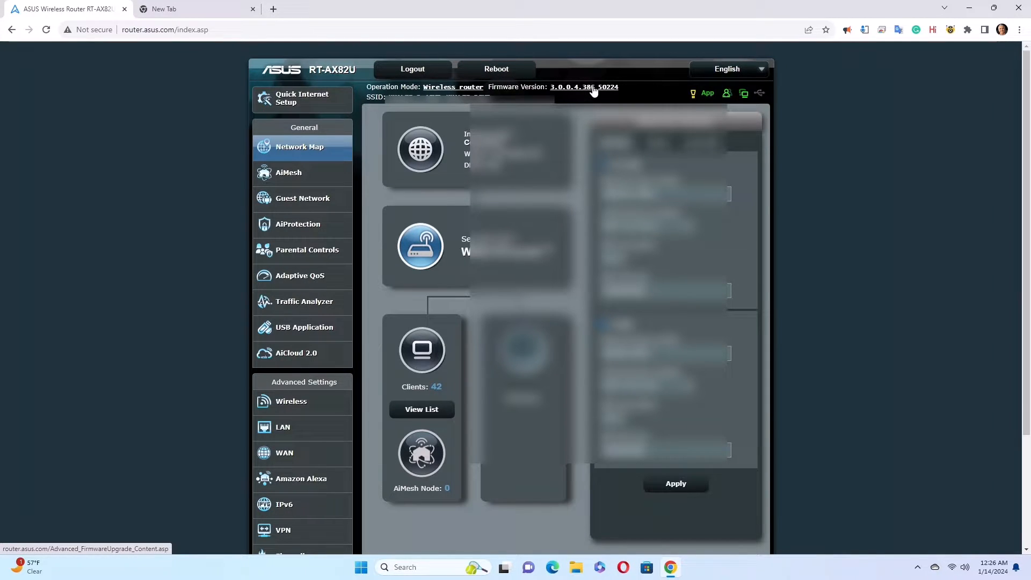
# Go to Administration - Firmware Upgrade via the header Firmware Version link, showing 3.0.0.4.386_50224.
pyautogui.click(583, 86)
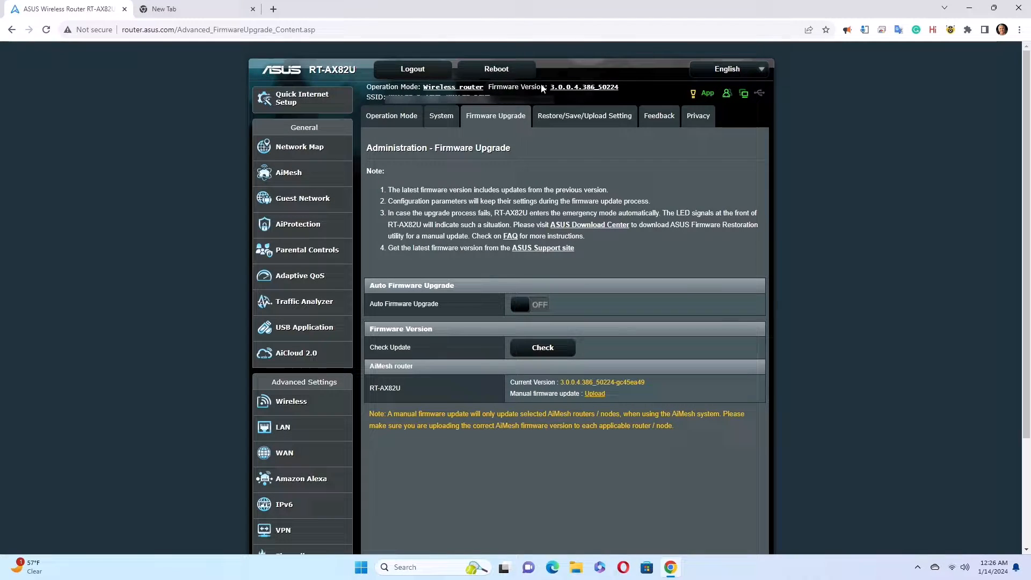
pyautogui.moveTo(400, 310)
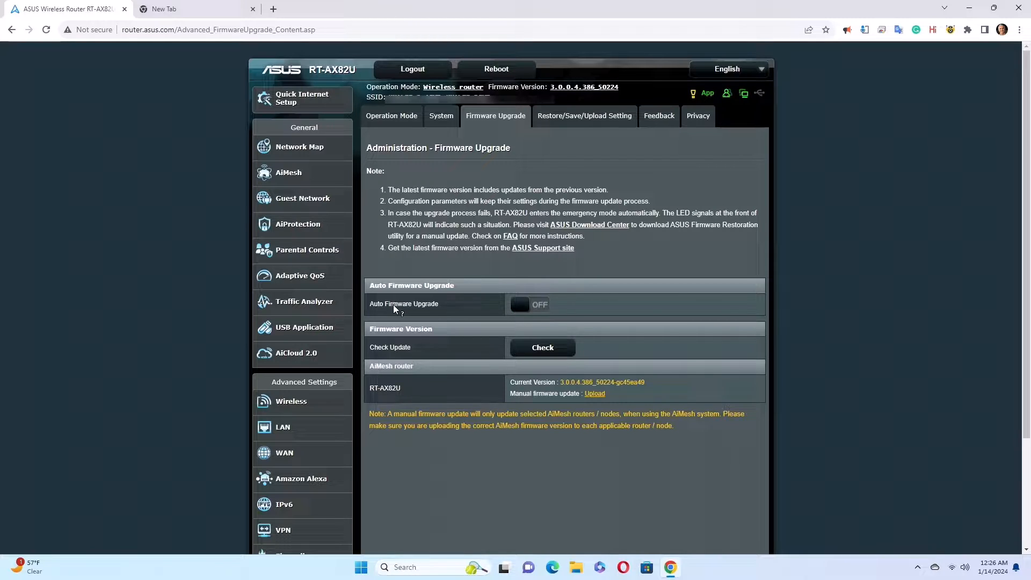
pyautogui.moveTo(532, 305)
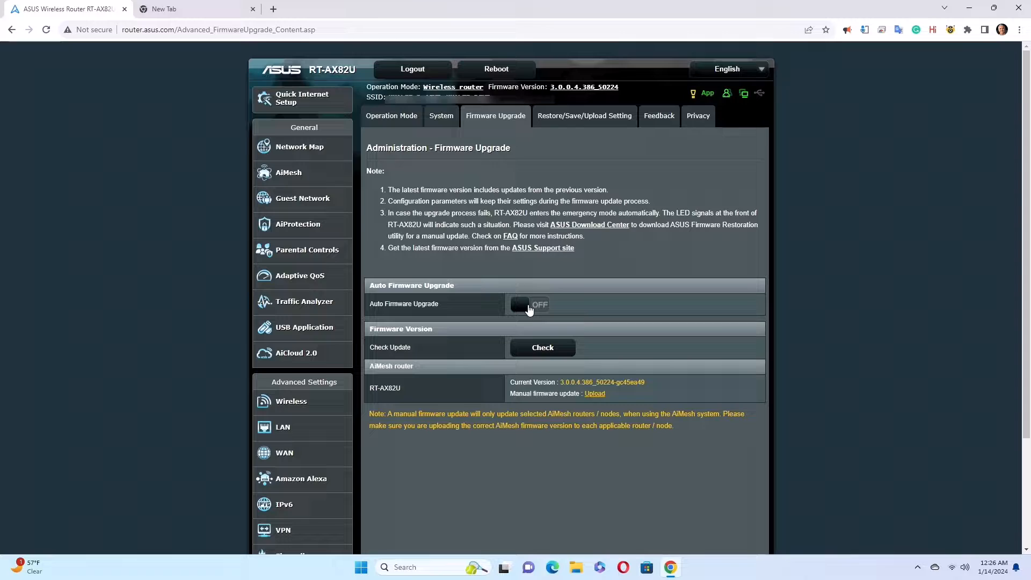
pyautogui.moveTo(529, 315)
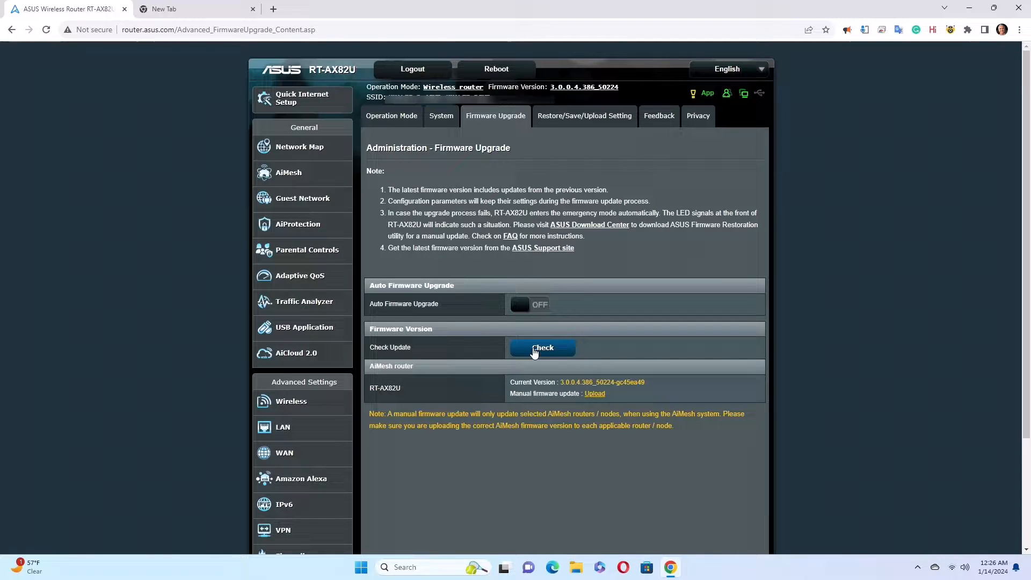
pyautogui.moveTo(576, 365)
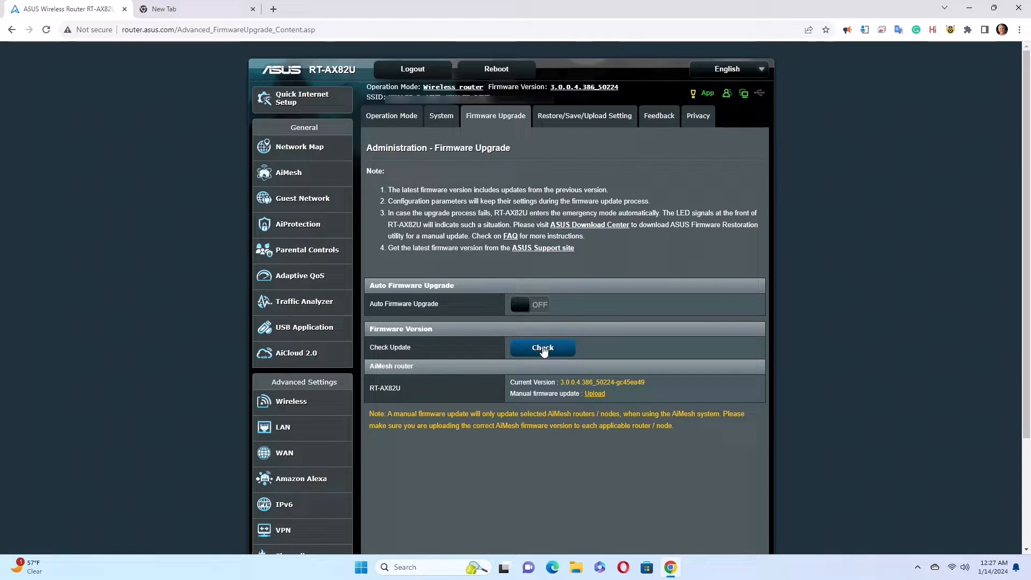
pyautogui.moveTo(625, 341)
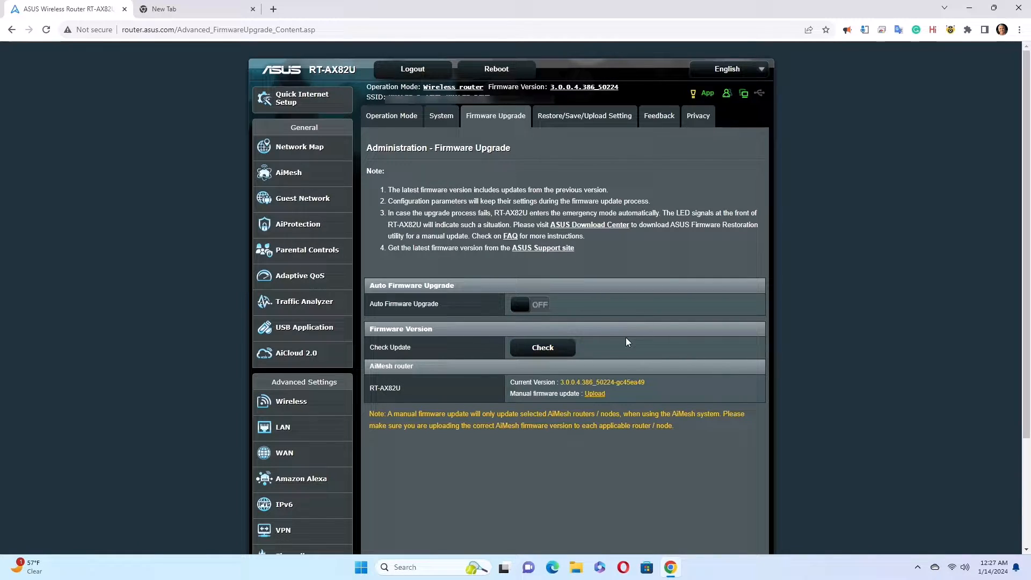
pyautogui.moveTo(599, 408)
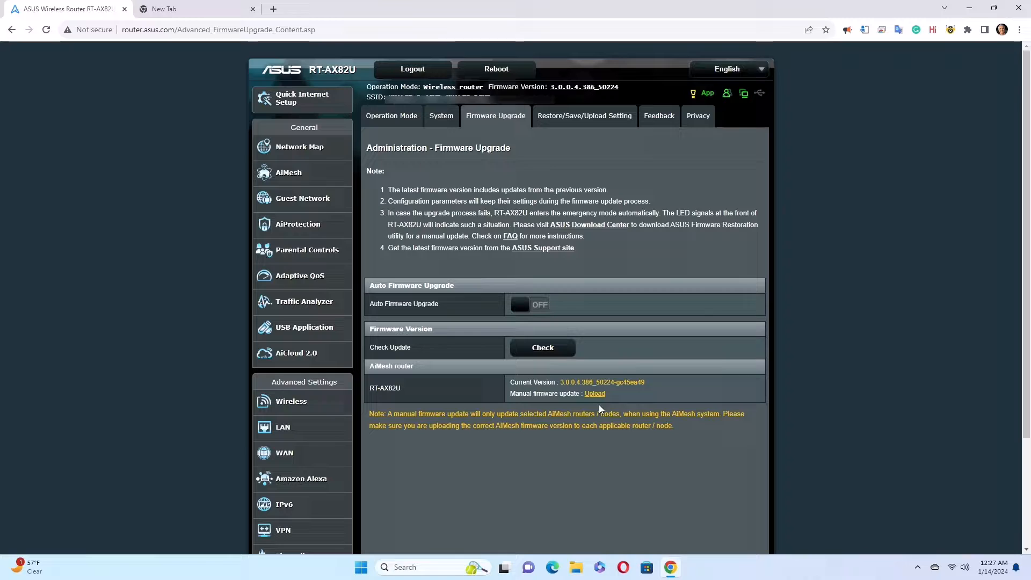
pyautogui.moveTo(592, 400)
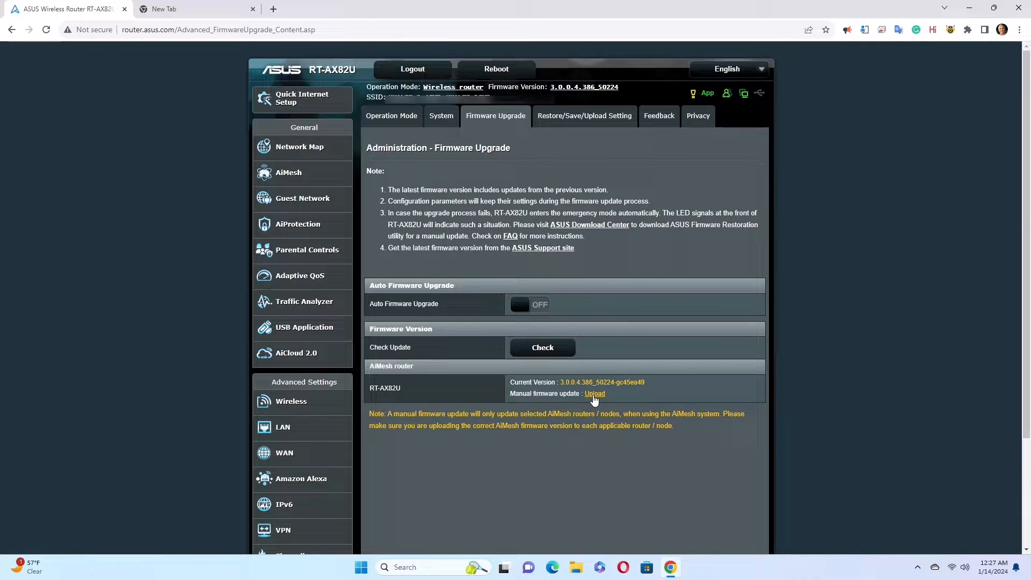
pyautogui.moveTo(589, 382)
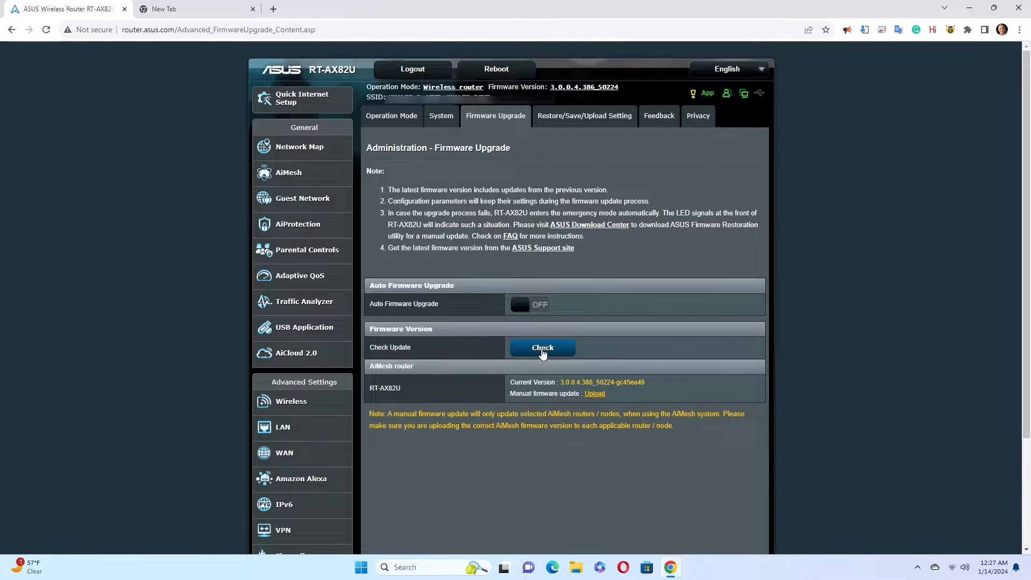
# Run Check Update so the newer firmware 3.0.0.4.388_24231 is listed beside the current one.
pyautogui.click(543, 347)
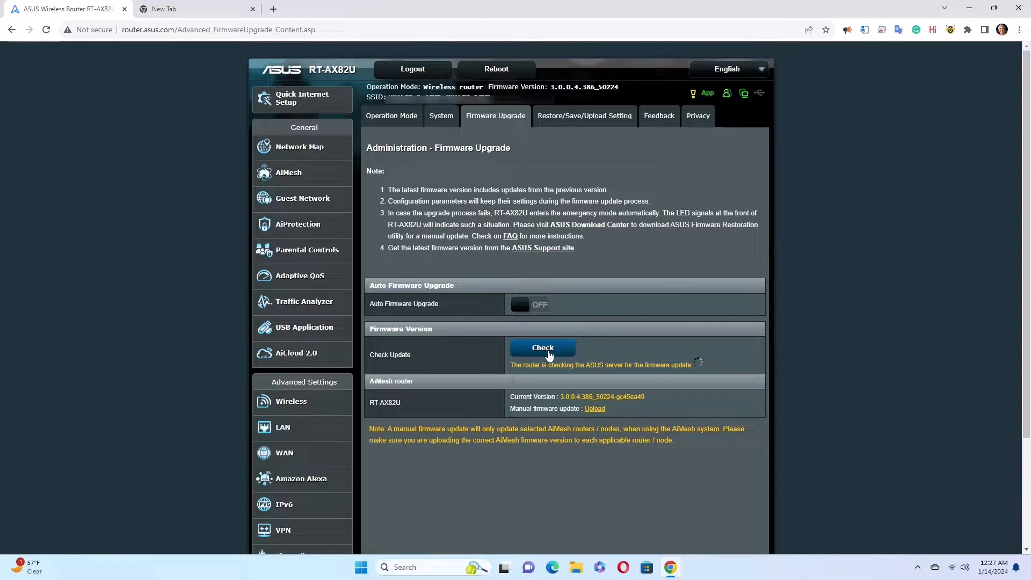
pyautogui.click(543, 347)
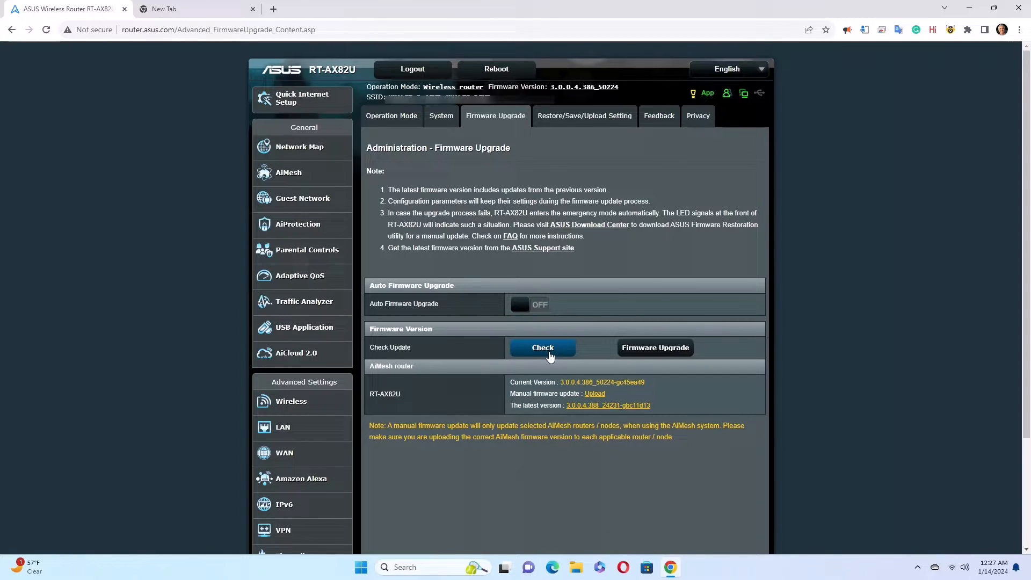
pyautogui.moveTo(663, 372)
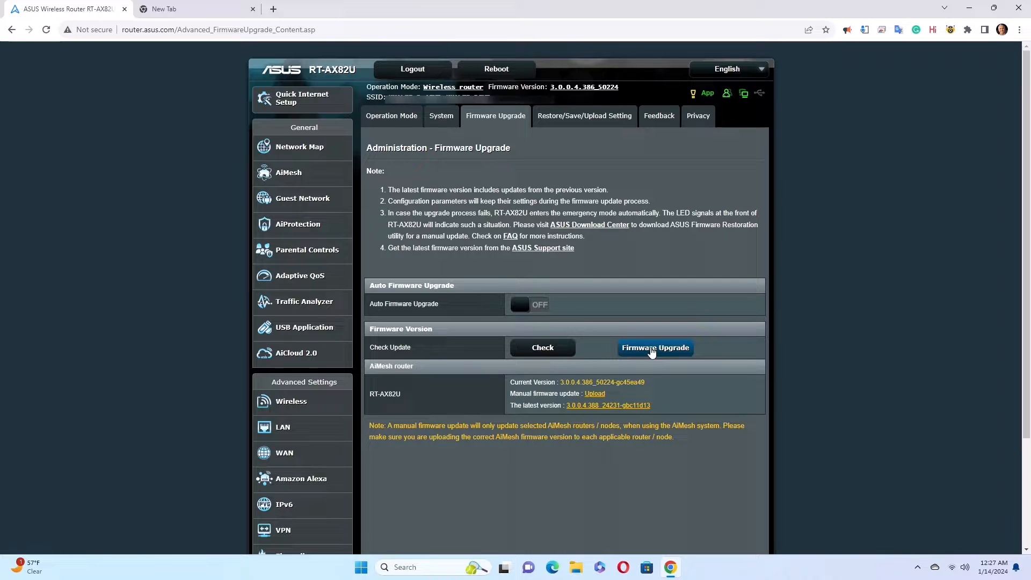
pyautogui.moveTo(625, 327)
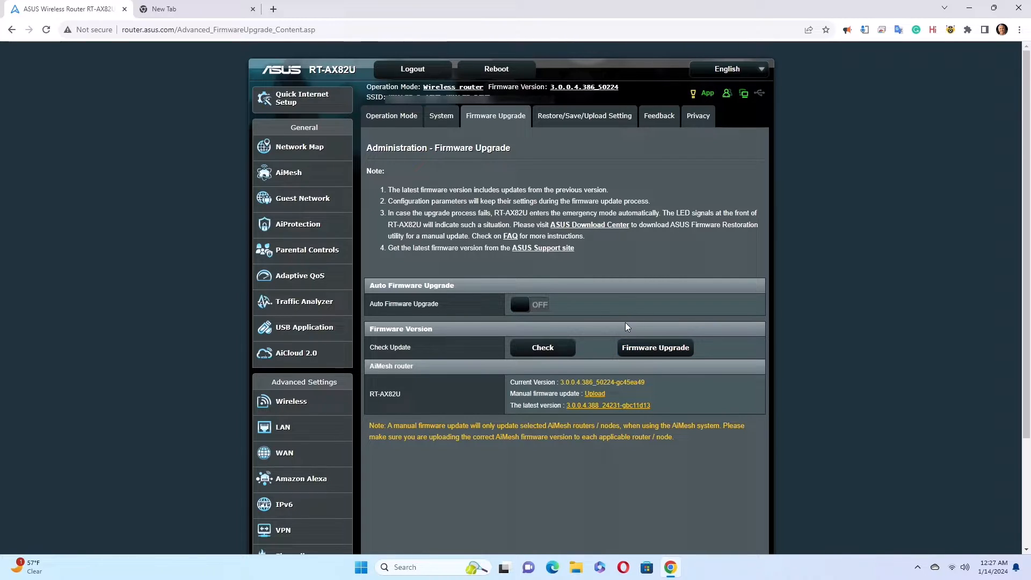
pyautogui.moveTo(511, 405)
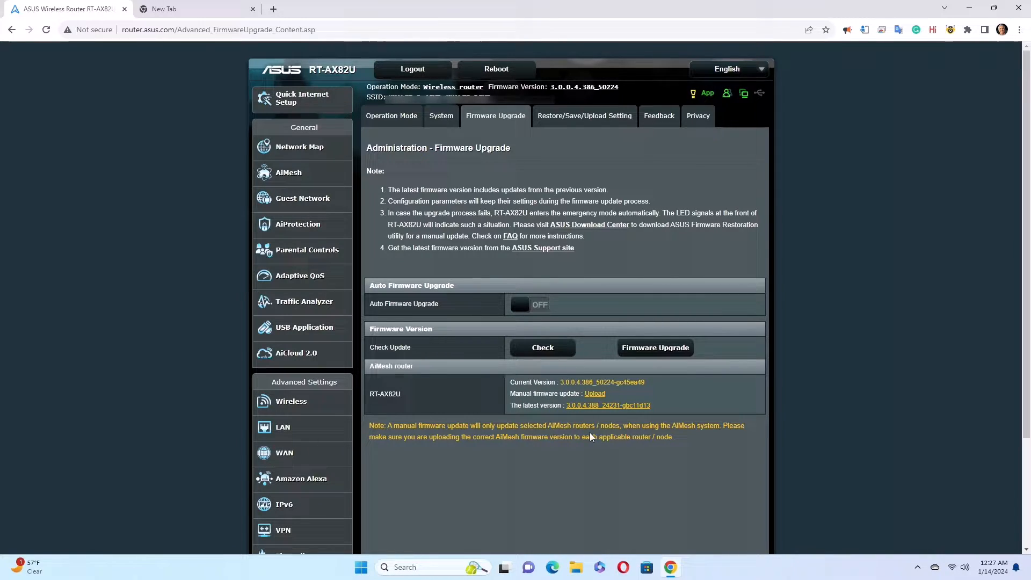
pyautogui.moveTo(592, 438)
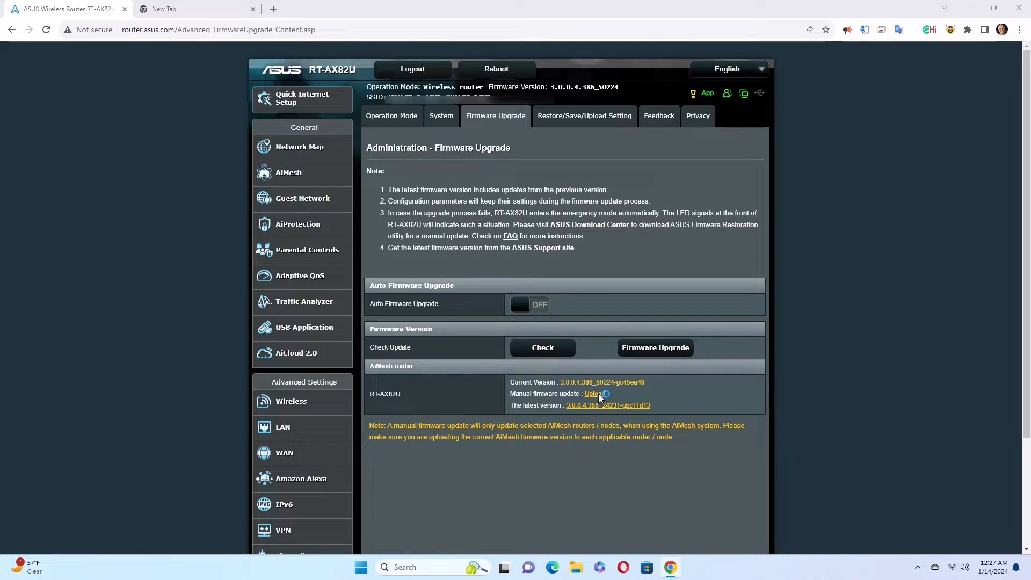
pyautogui.click(593, 393)
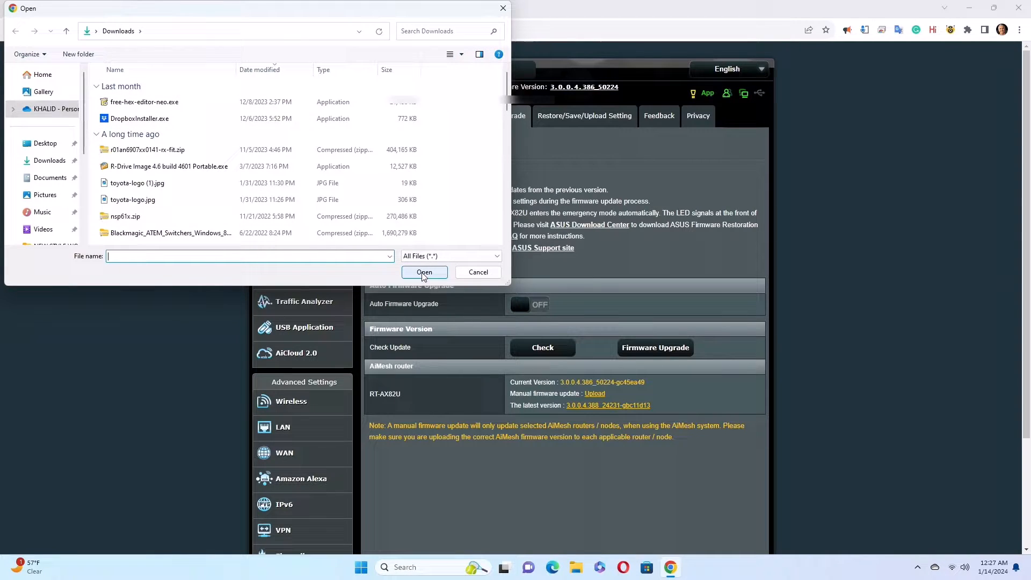
pyautogui.click(478, 272)
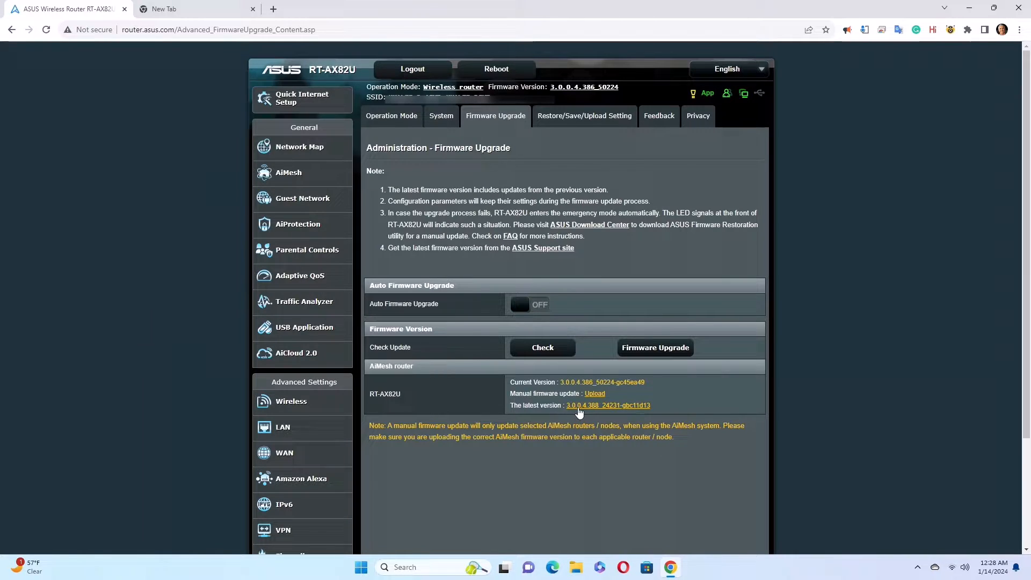
pyautogui.moveTo(584, 419)
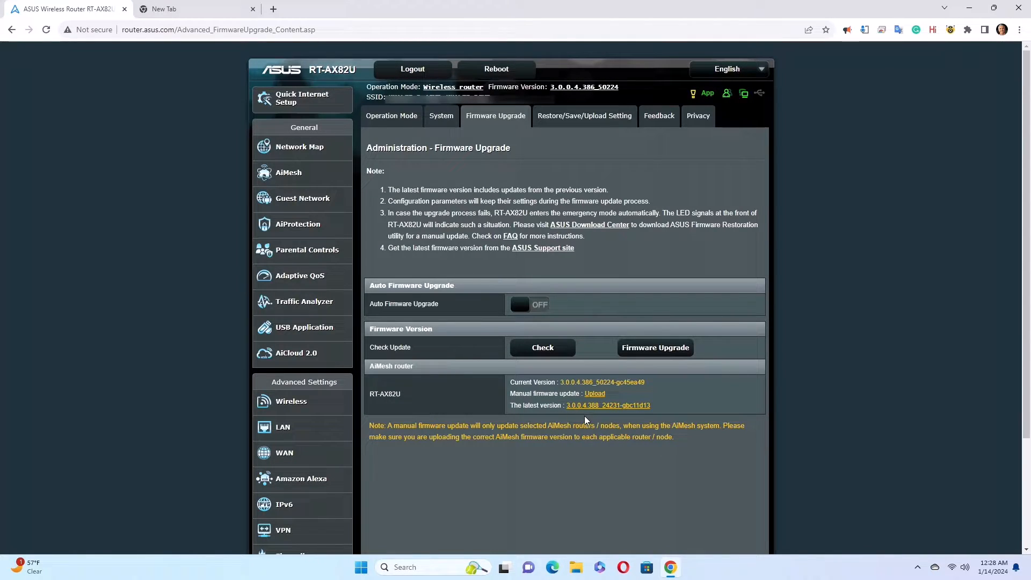
pyautogui.moveTo(601, 412)
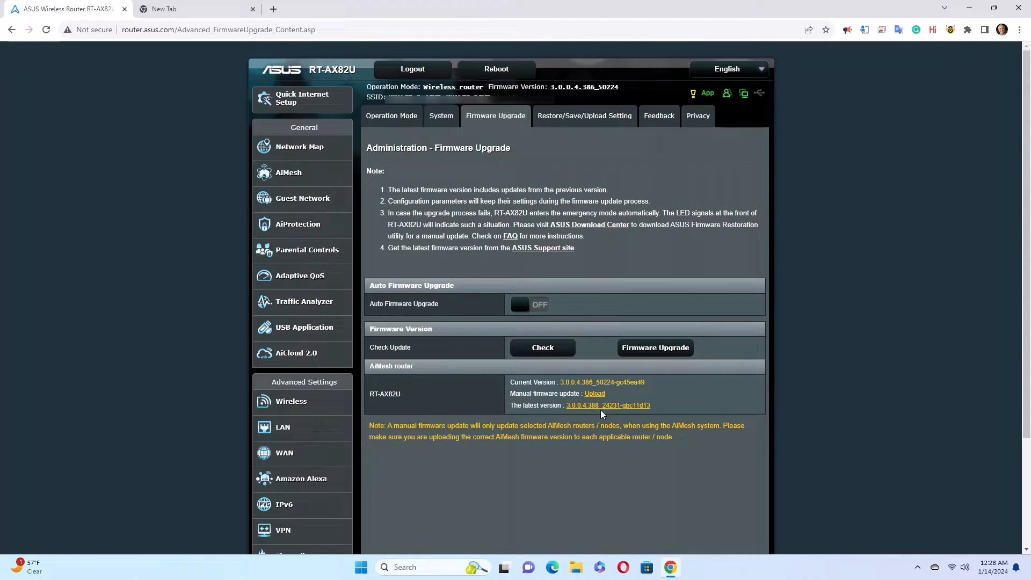
pyautogui.moveTo(625, 415)
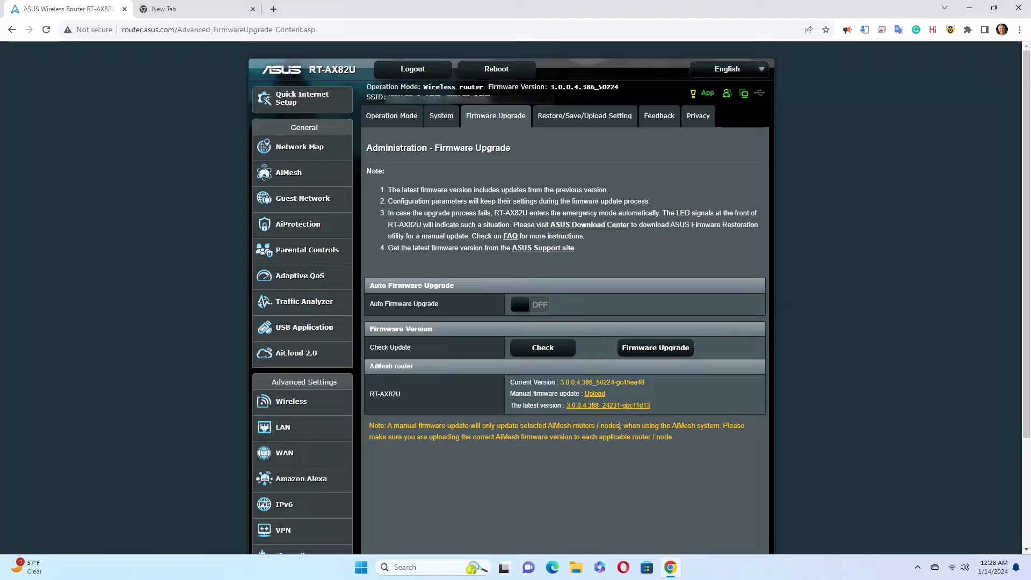
pyautogui.moveTo(608, 419)
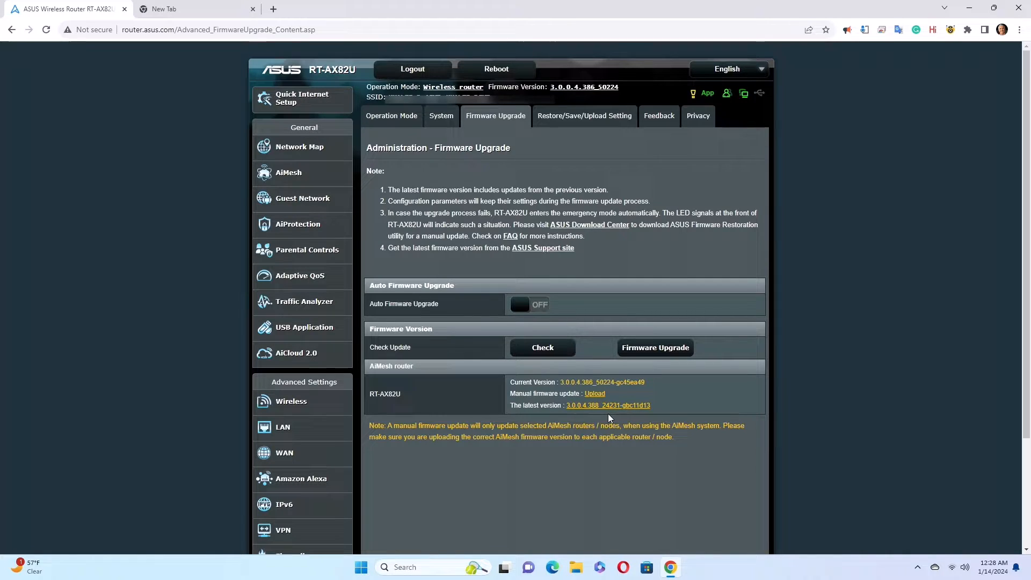
pyautogui.moveTo(595, 412)
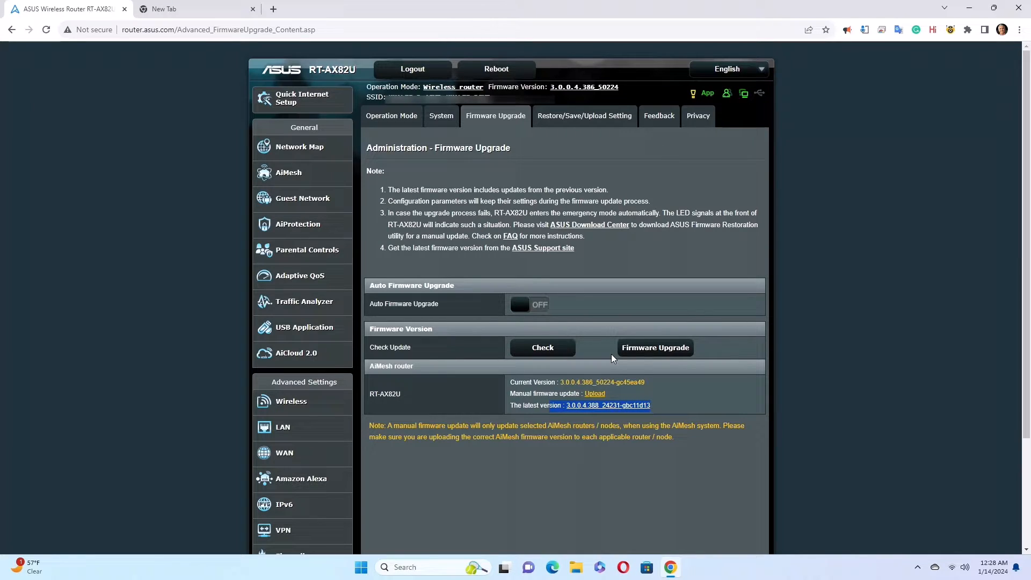
pyautogui.moveTo(606, 312)
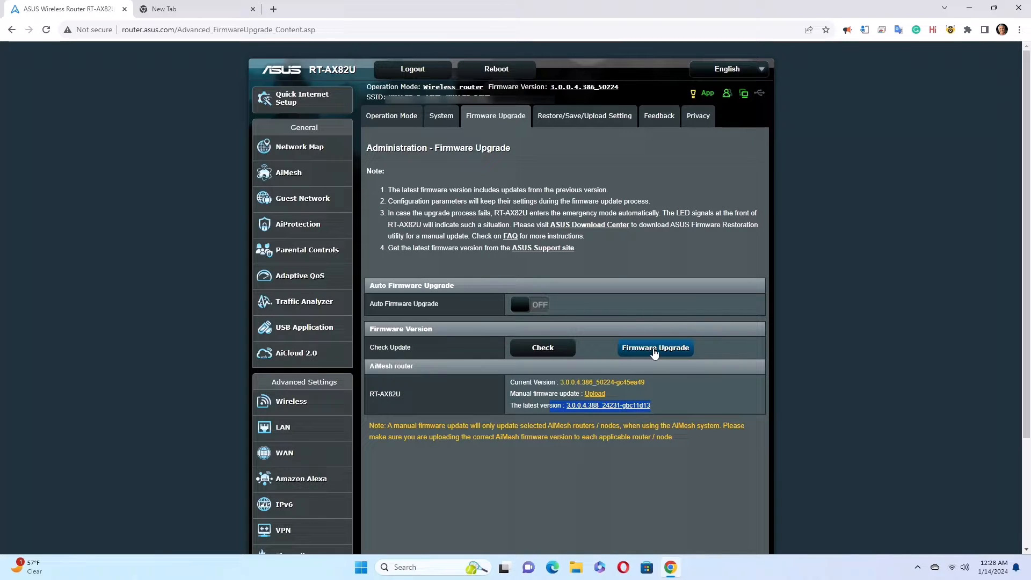
# Start the online Firmware Upgrade, letting the router download, install and reboot.
pyautogui.click(655, 347)
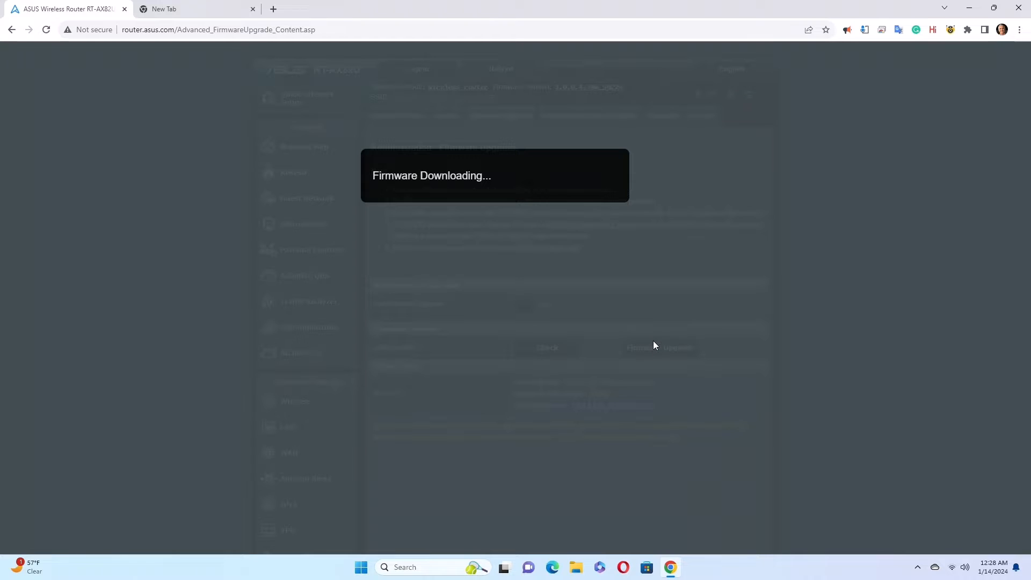
pyautogui.moveTo(613, 301)
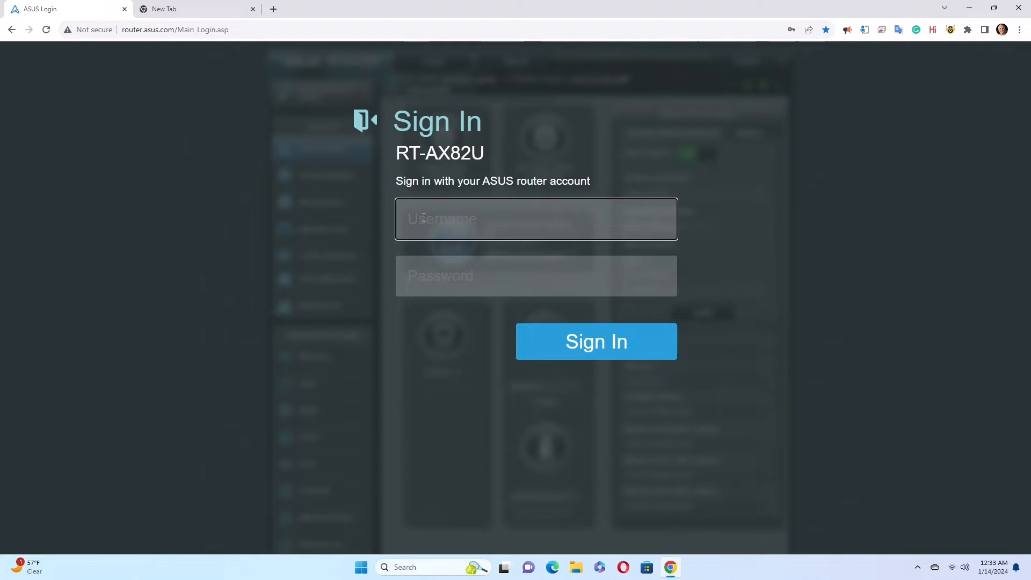
# Sign back in and return to Firmware Upgrade, now reporting current version 3.0.0.4.388_24231.
pyautogui.click(595, 342)
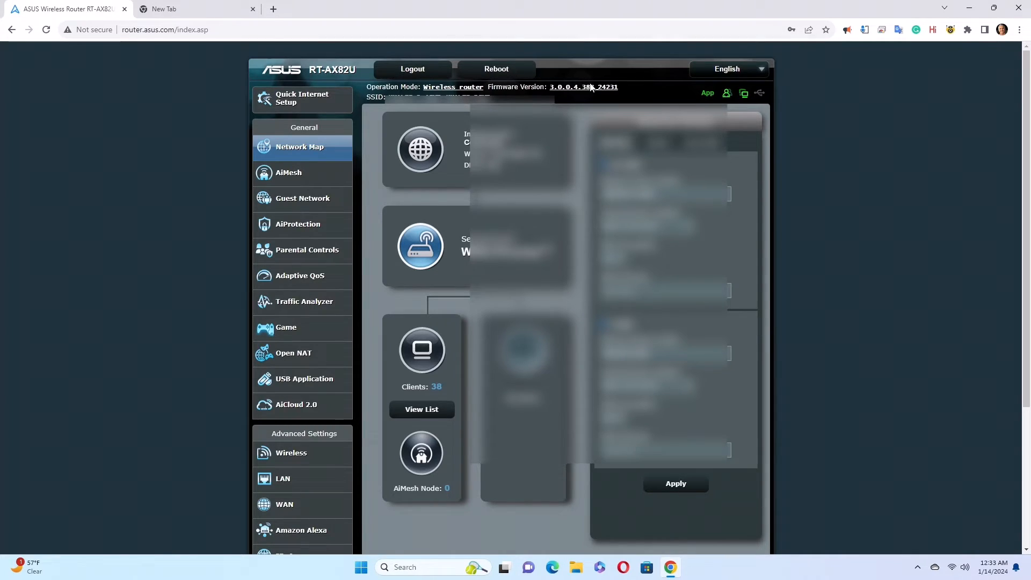
pyautogui.click(582, 86)
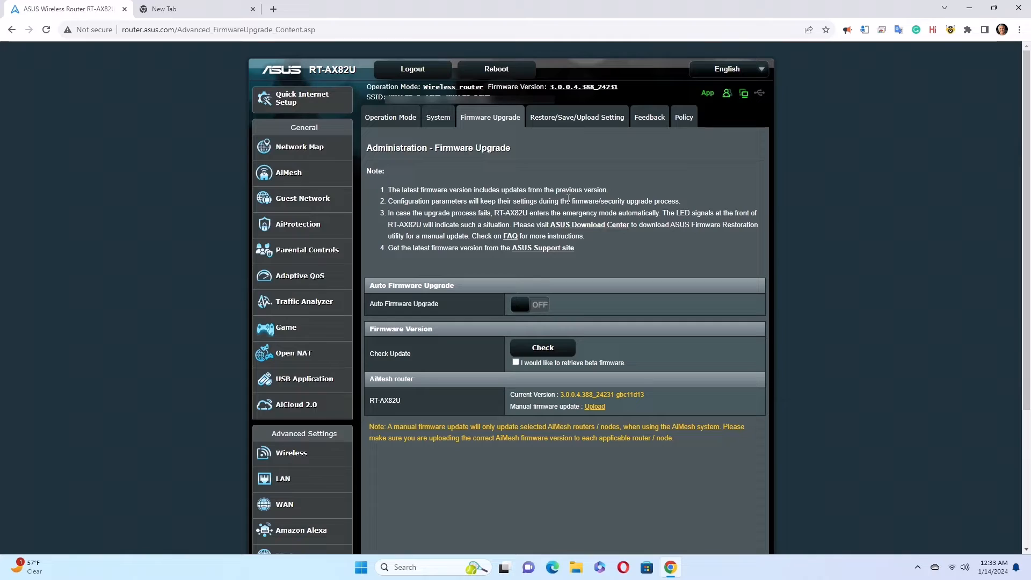
pyautogui.moveTo(517, 393)
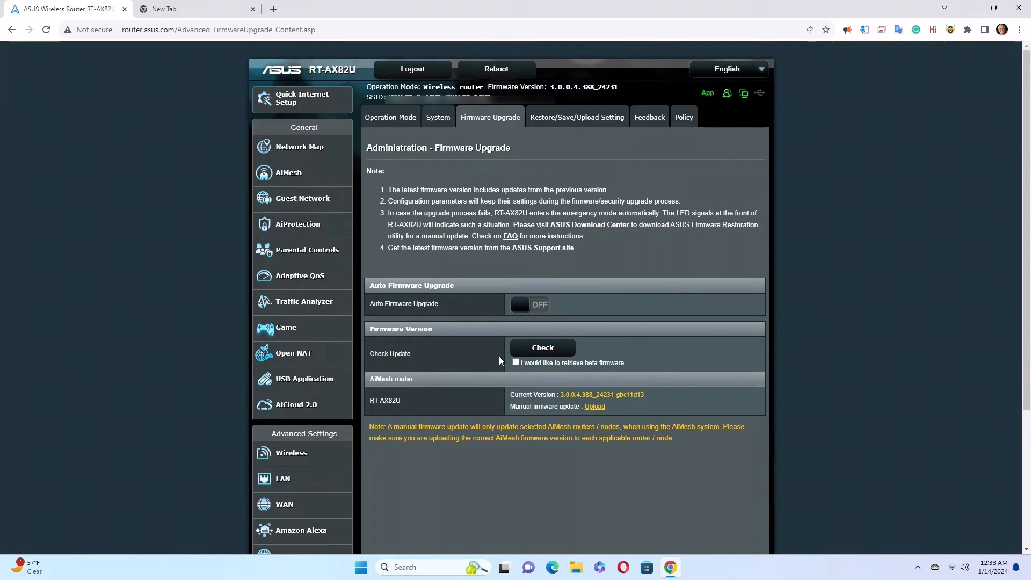
pyautogui.moveTo(588, 99)
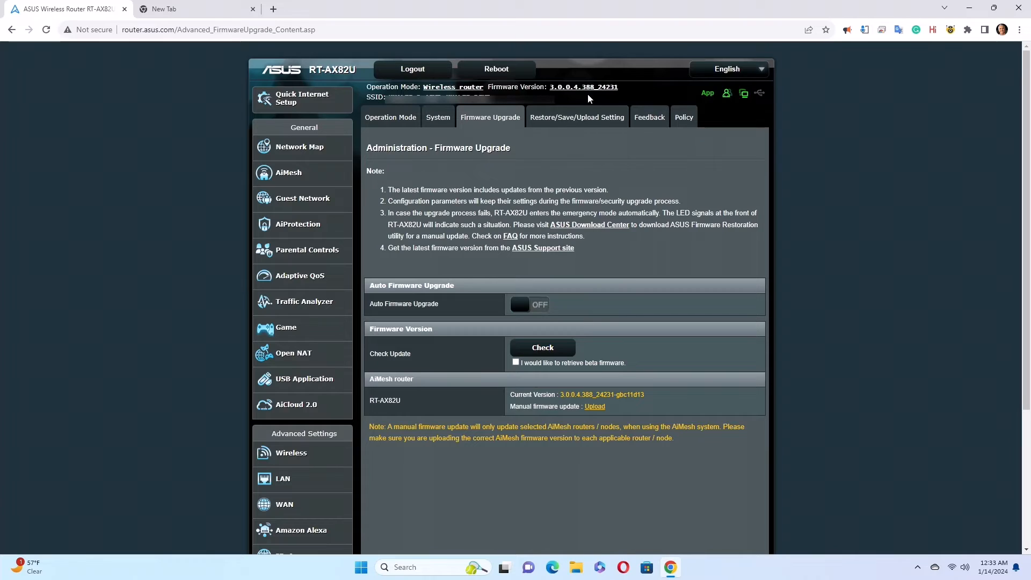
pyautogui.moveTo(654, 407)
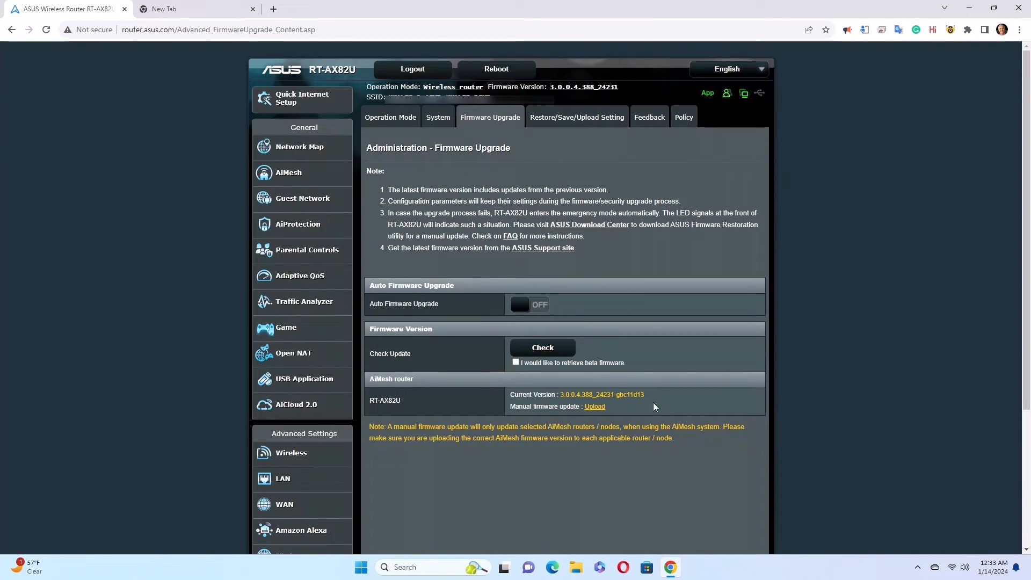
pyautogui.moveTo(604, 421)
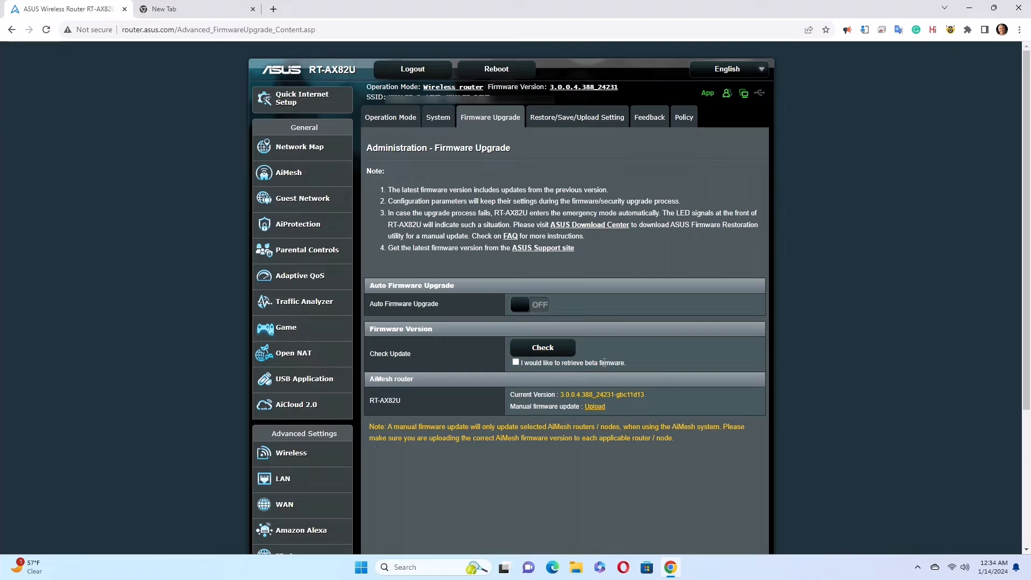
pyautogui.moveTo(616, 375)
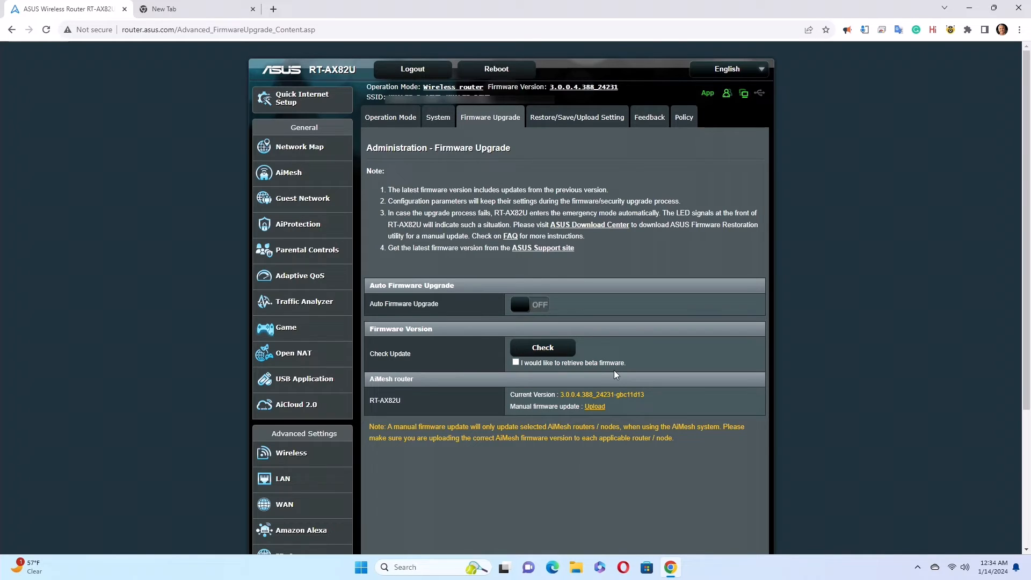
pyautogui.moveTo(632, 364)
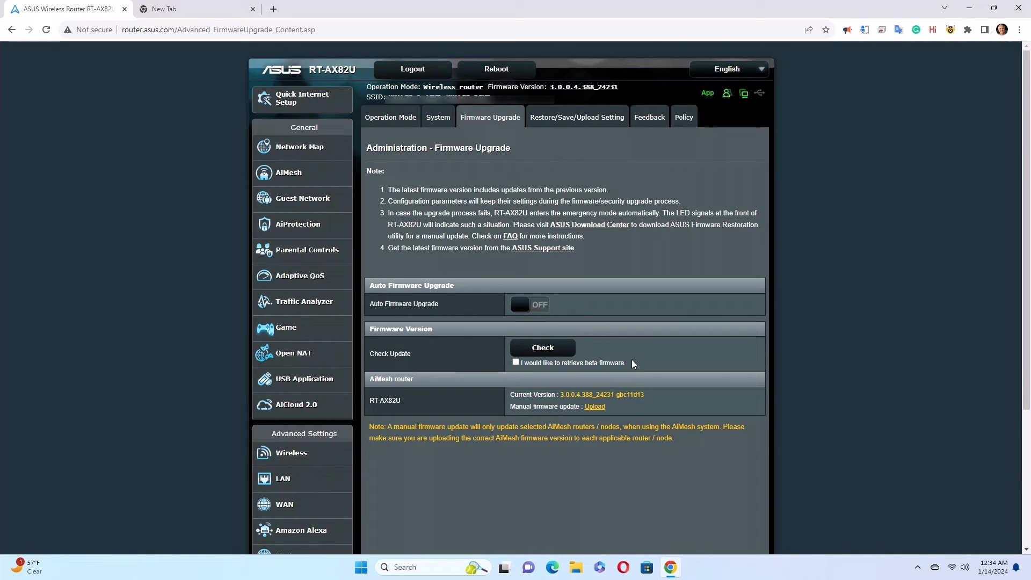
pyautogui.moveTo(634, 374)
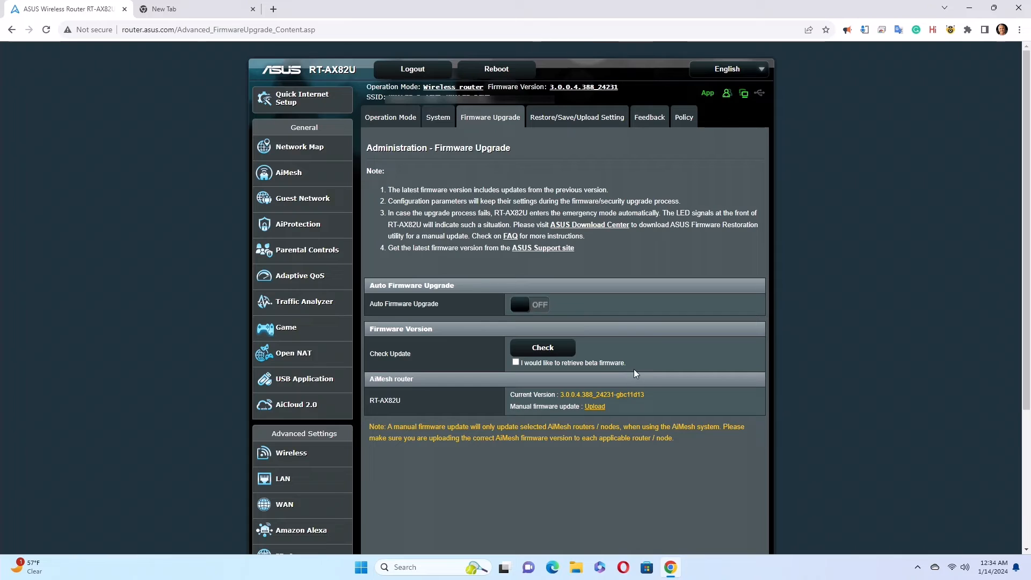
pyautogui.moveTo(560, 374)
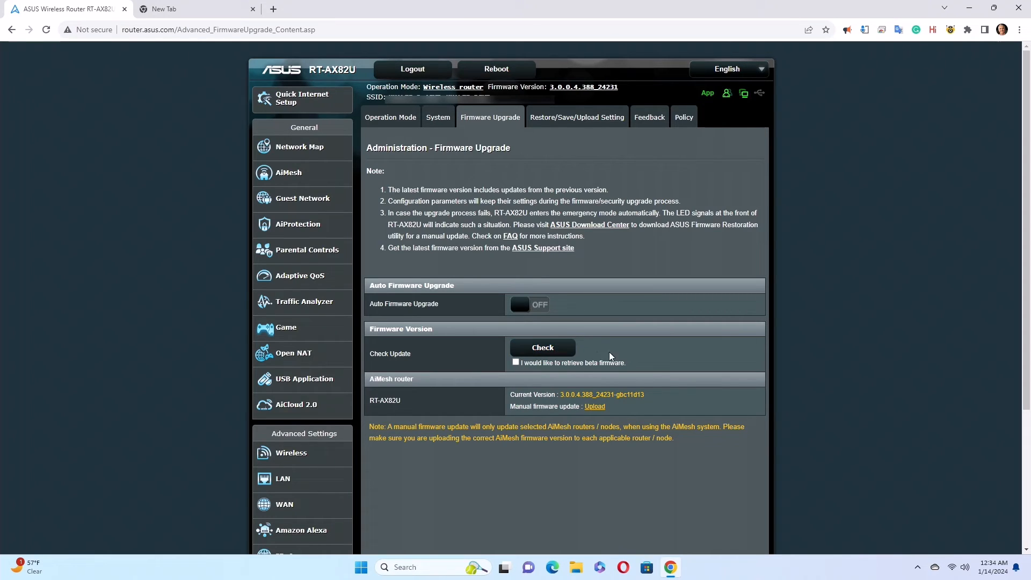
pyautogui.moveTo(614, 412)
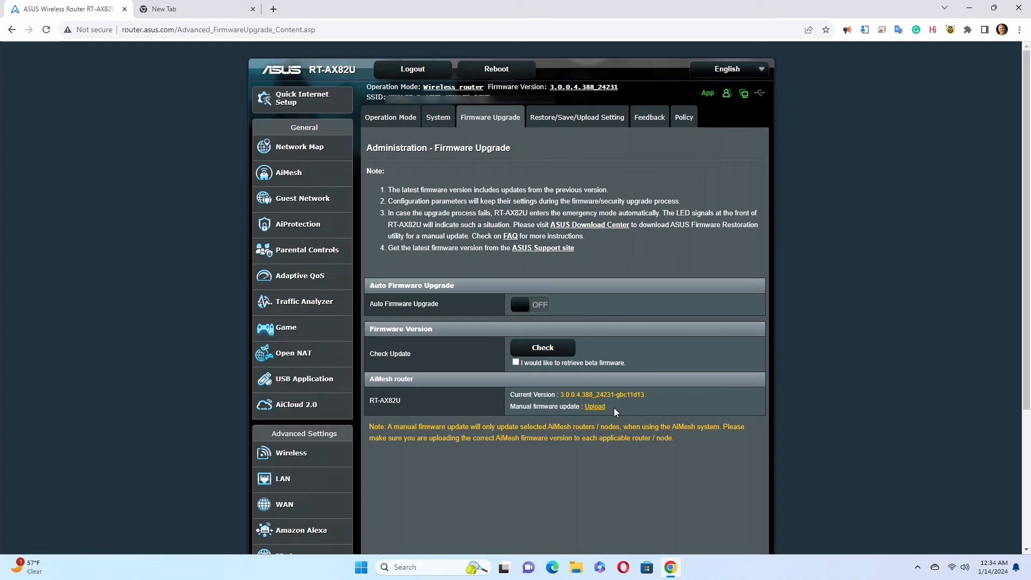
pyautogui.moveTo(428, 356)
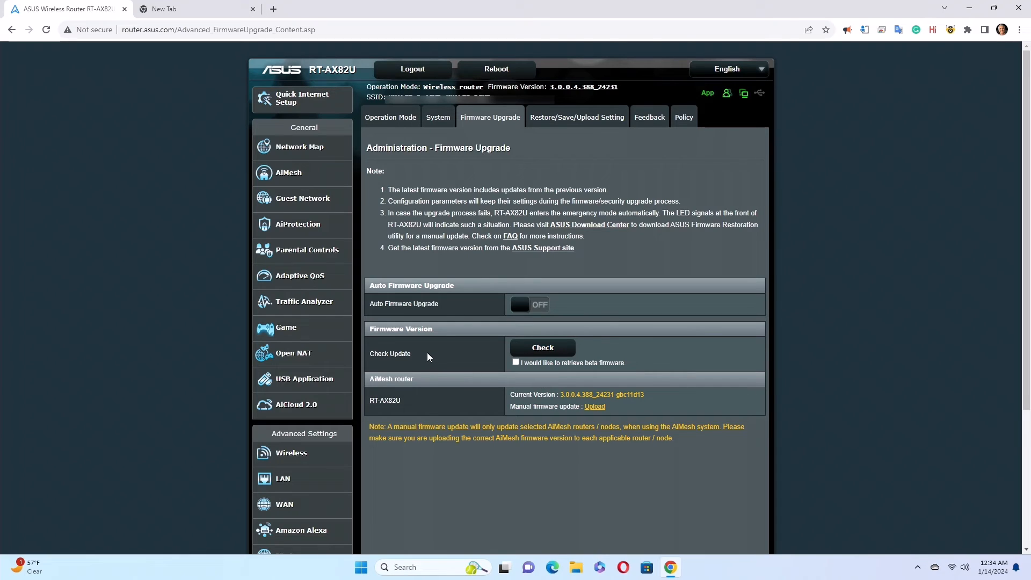
pyautogui.moveTo(421, 327)
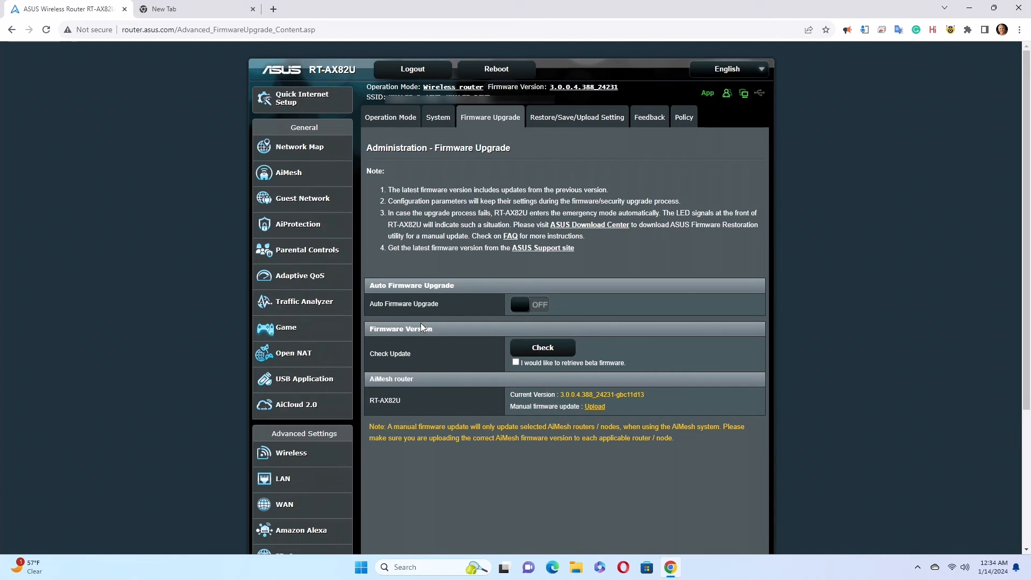